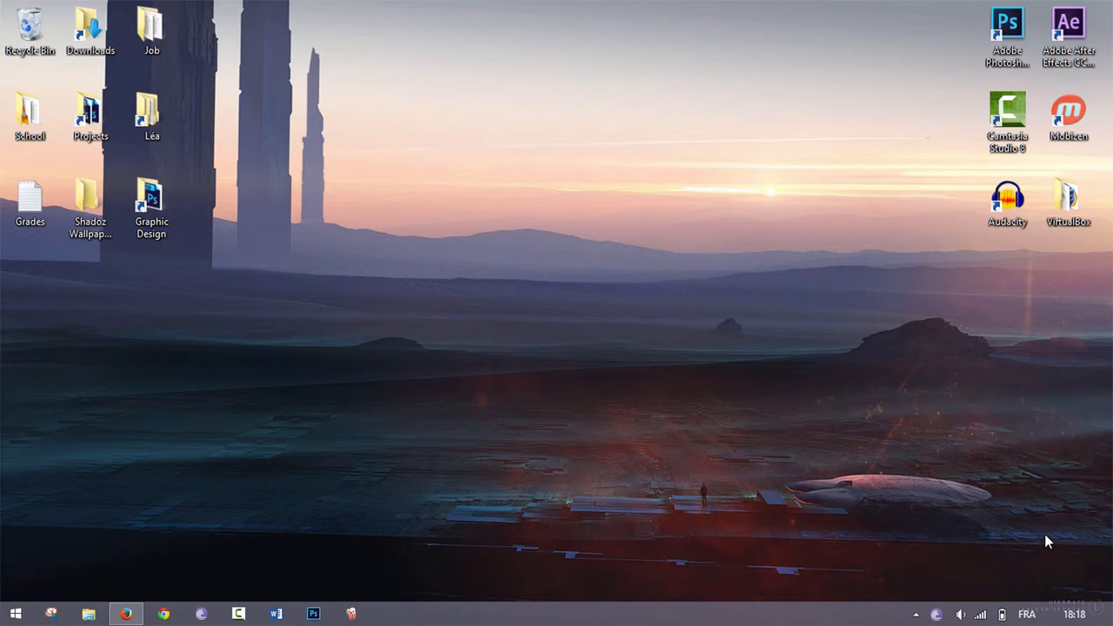
{"action": "mouse_move", "coordinate": [791, 539]}
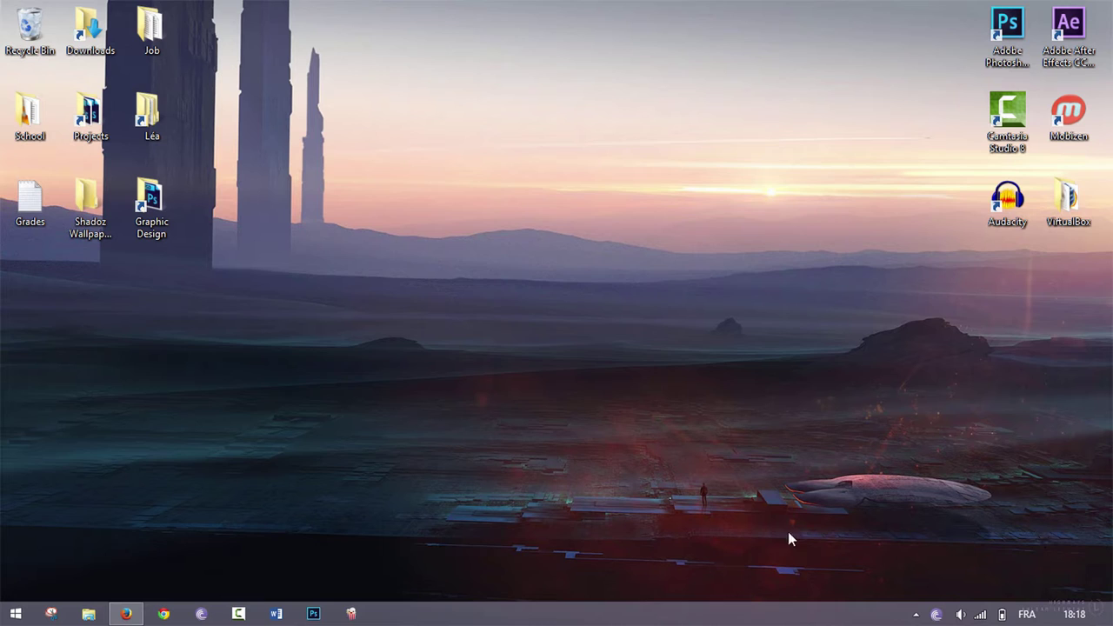
Launch Firefox and show the Summer Hill Flour Mill homepage with its 'First release sold out' headline.
{"action": "left_click", "coordinate": [126, 614]}
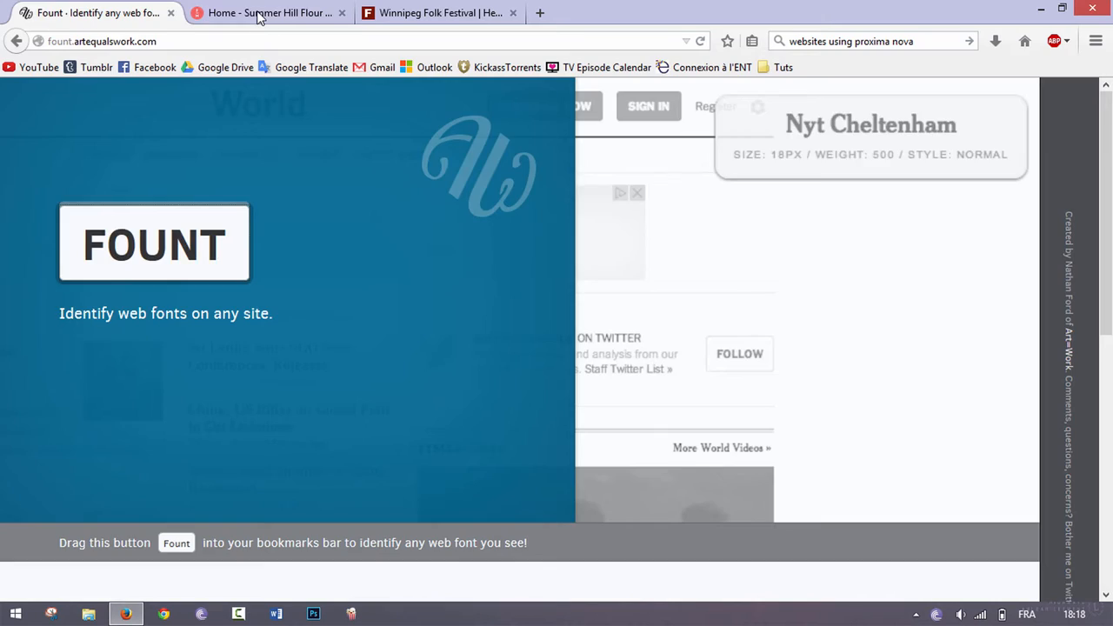
{"action": "left_click", "coordinate": [270, 12]}
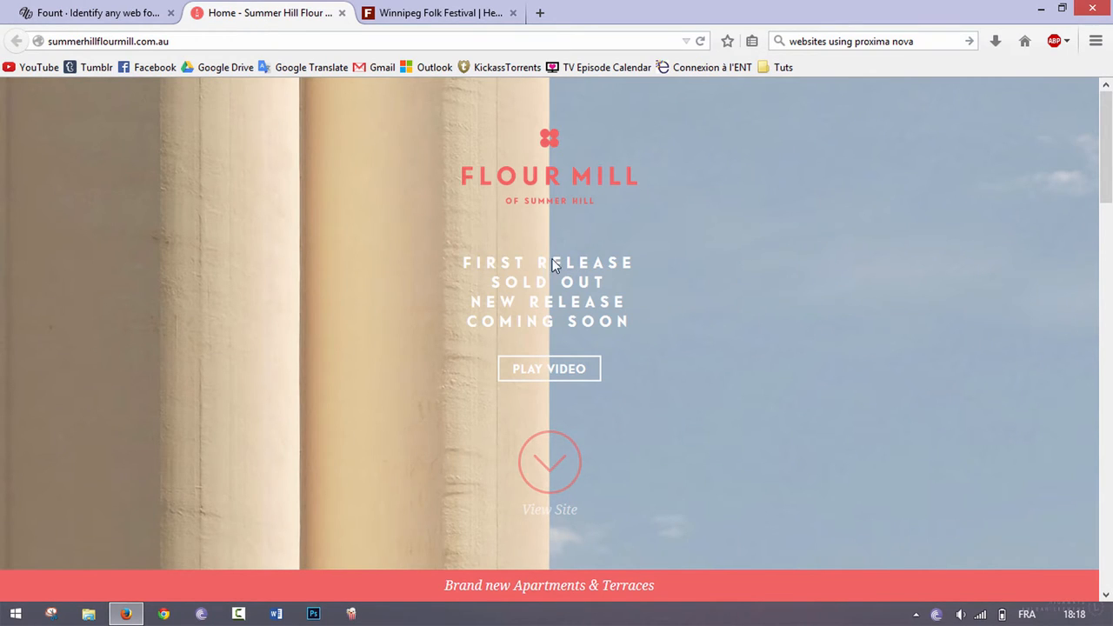
{"action": "mouse_move", "coordinate": [733, 346]}
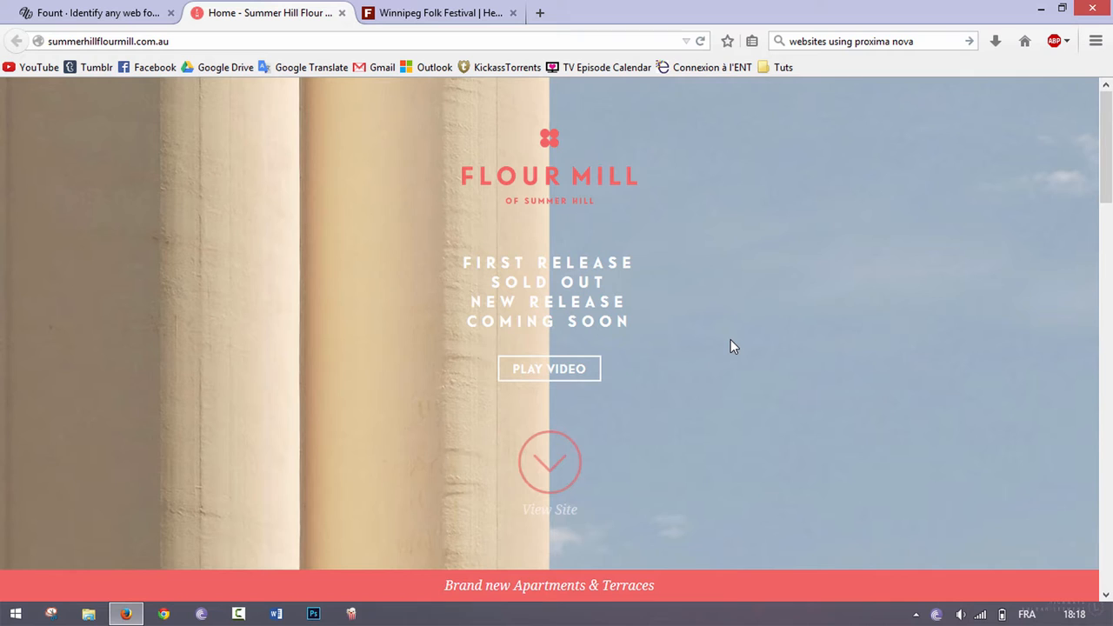
{"action": "mouse_move", "coordinate": [337, 259]}
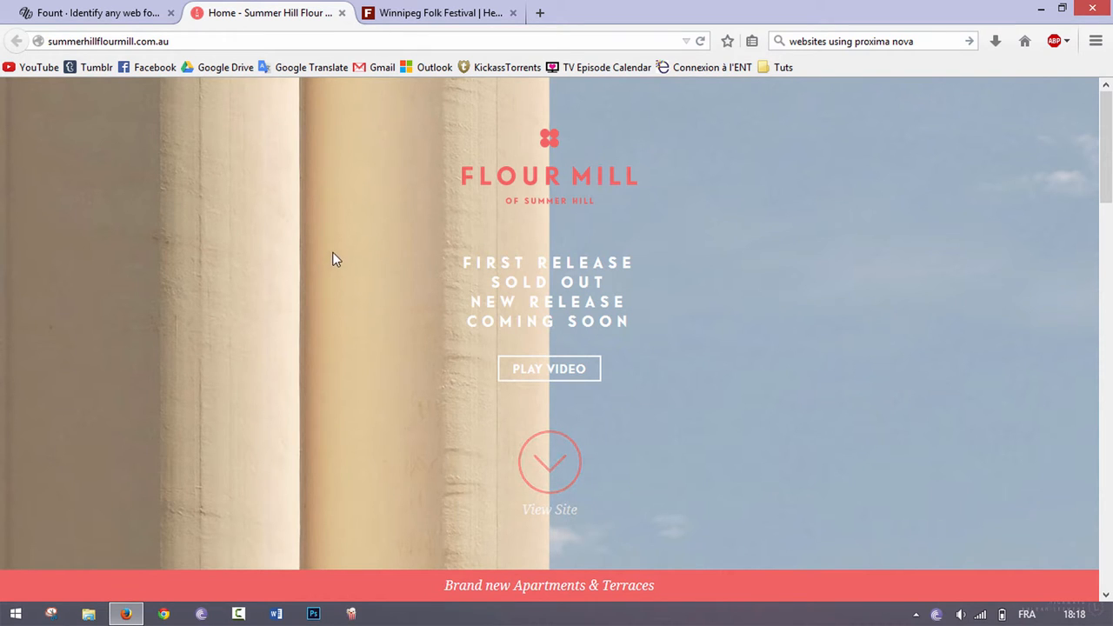
Save the Fount button as a bookmarklet, then return to the Summer Hill Flour Mill page.
{"action": "left_click", "coordinate": [96, 13]}
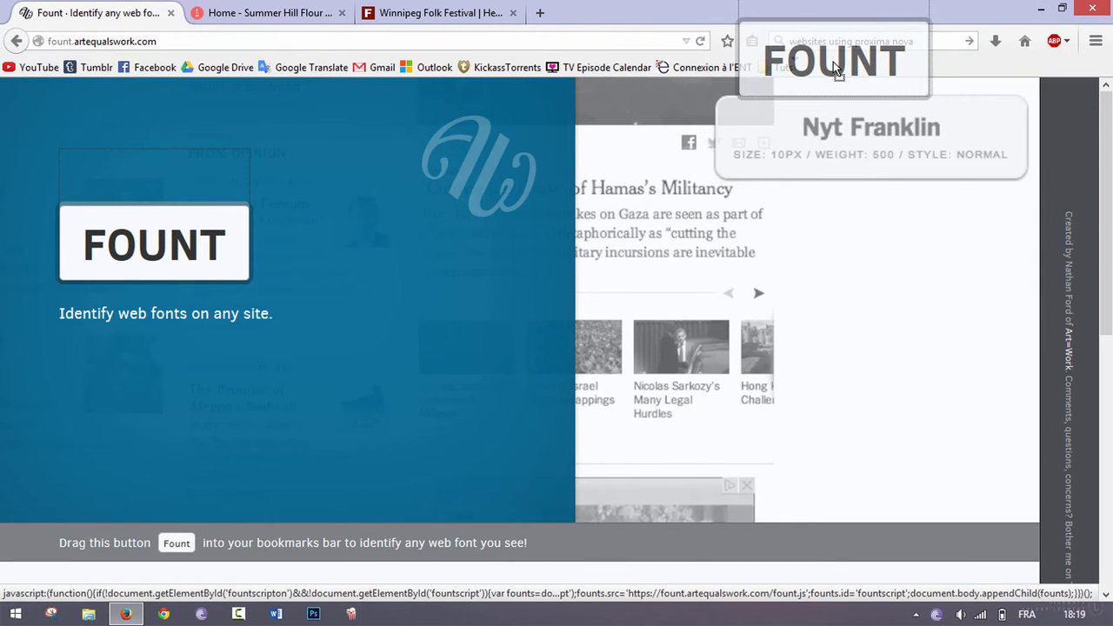
{"action": "left_click", "coordinate": [270, 12]}
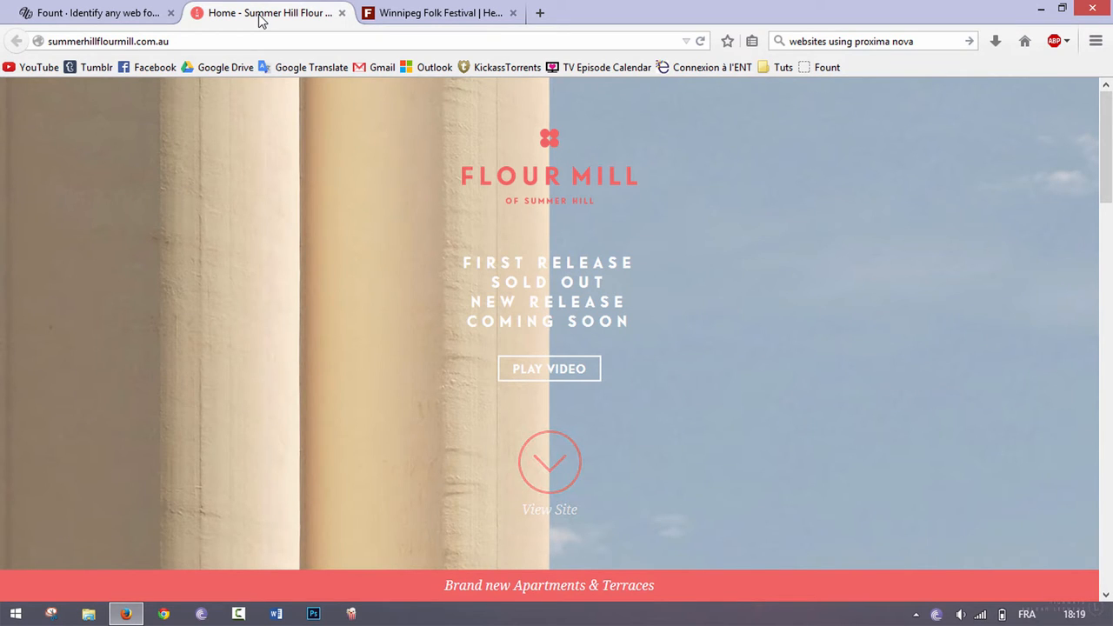
Activate the Fount bookmarklet on the Flour Mill homepage to identify the headline font.
{"action": "left_click", "coordinate": [825, 67]}
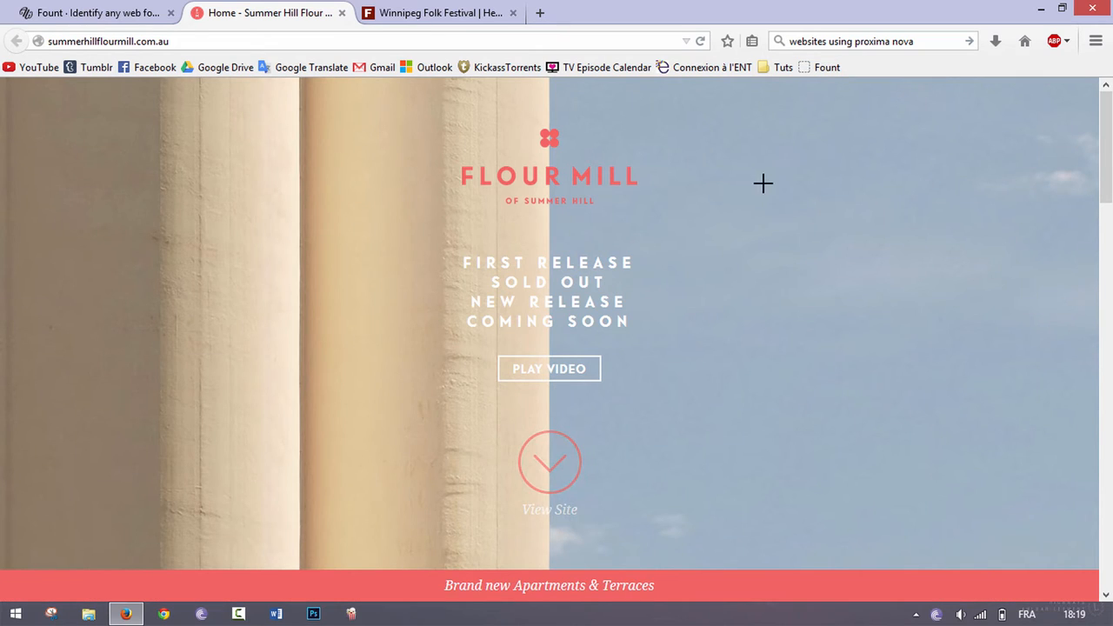
{"action": "mouse_move", "coordinate": [752, 185]}
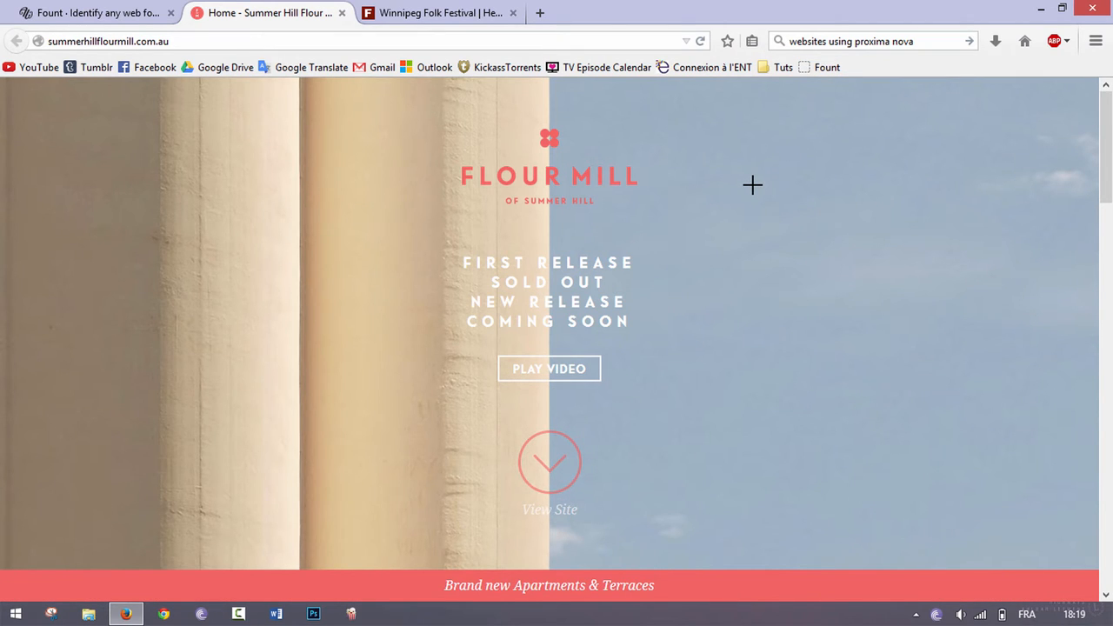
{"action": "mouse_move", "coordinate": [463, 259]}
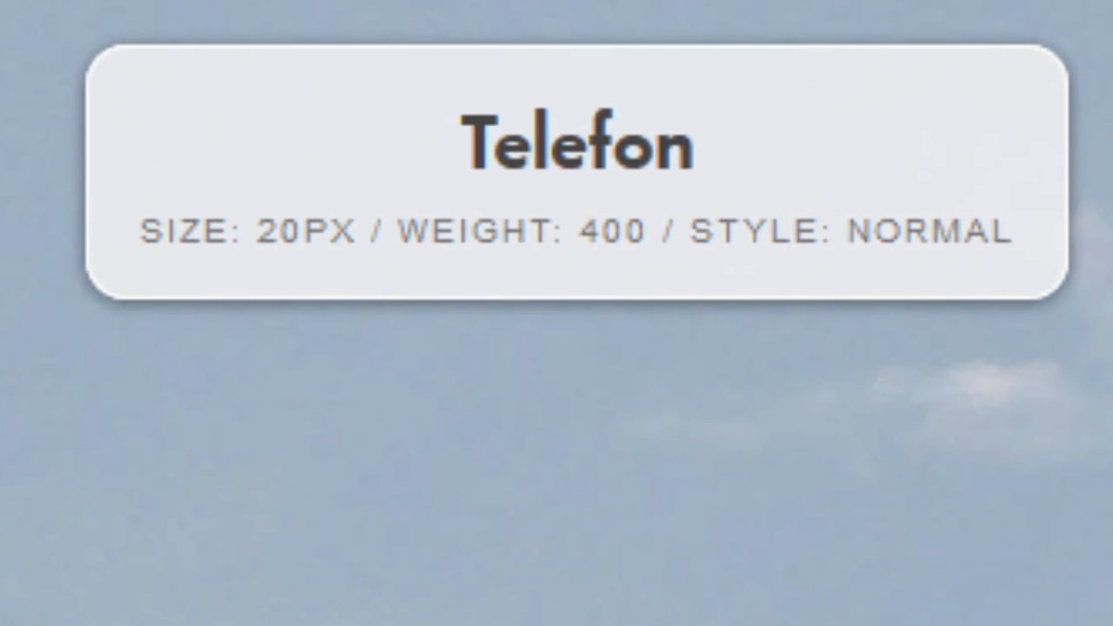
{"action": "mouse_move", "coordinate": [541, 276]}
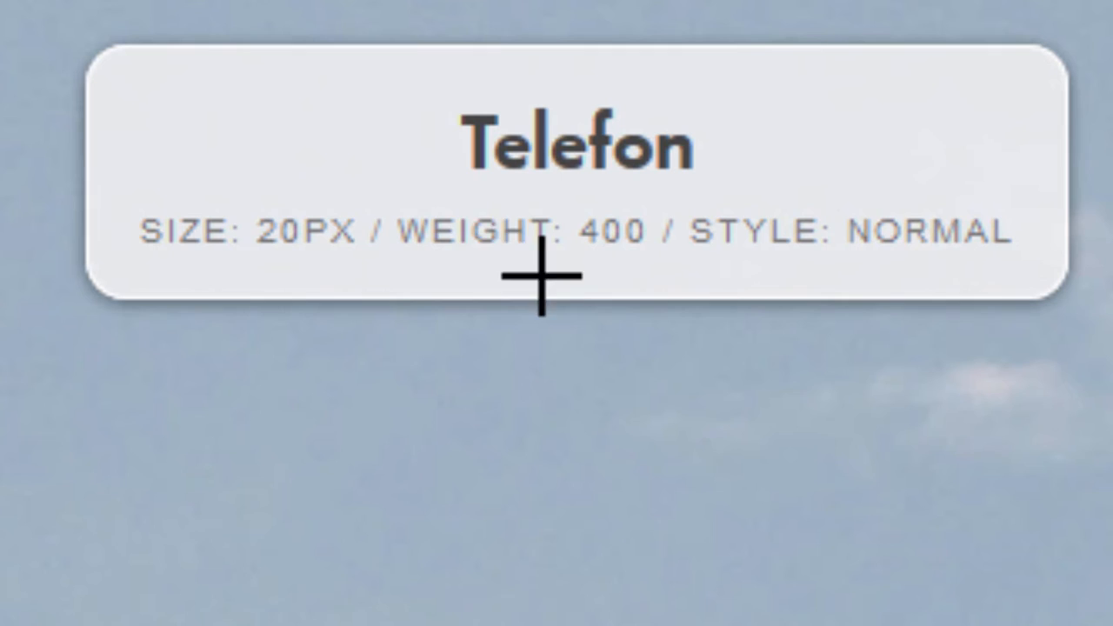
{"action": "mouse_move", "coordinate": [342, 280]}
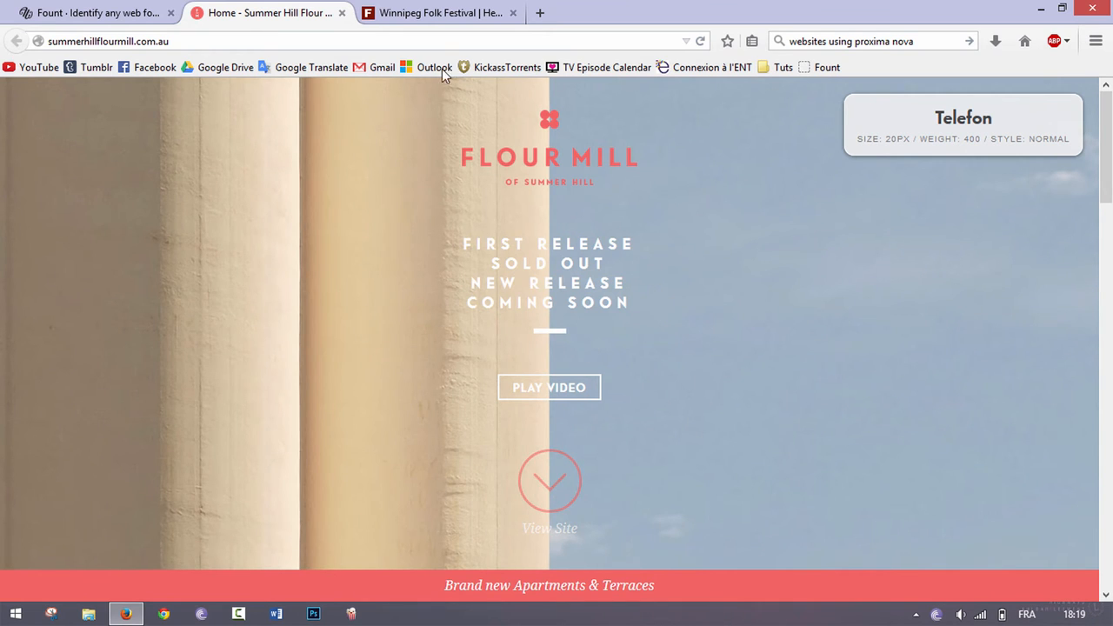
{"action": "mouse_move", "coordinate": [900, 181]}
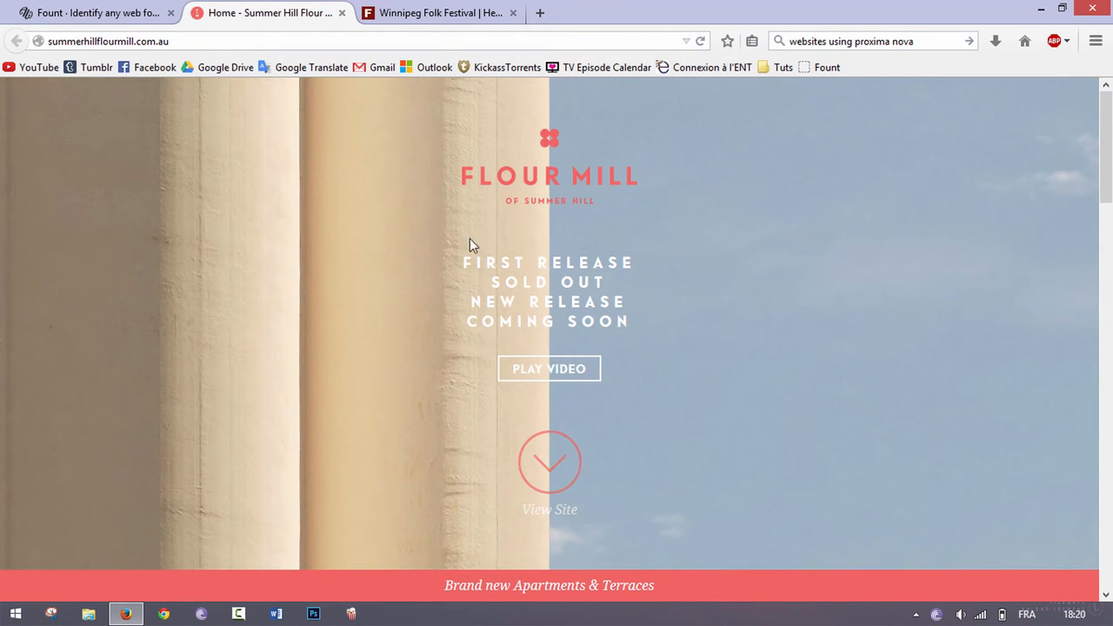
{"action": "mouse_move", "coordinate": [660, 315]}
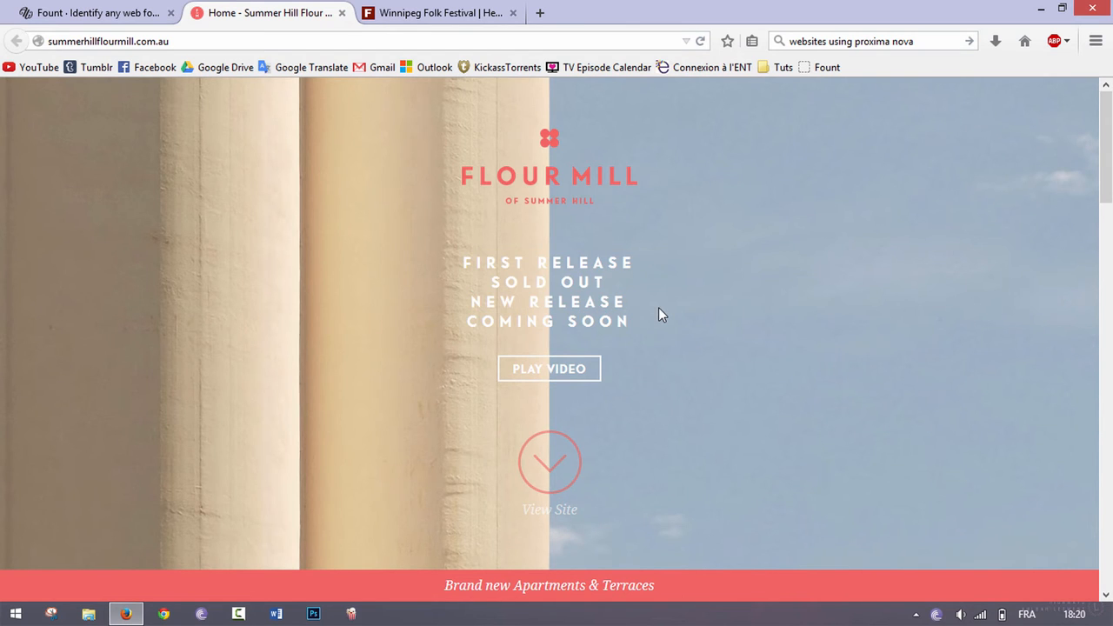
{"action": "mouse_move", "coordinate": [434, 12]}
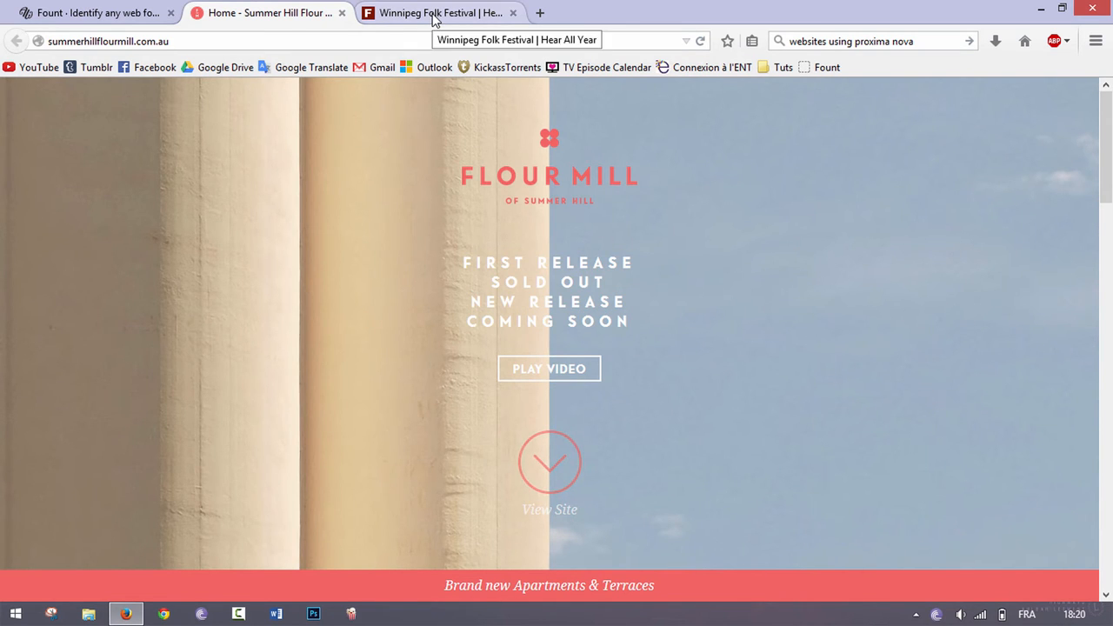
On the Winnipeg Folk Festival site, scroll and zoom to identify MVB Calliope and Proxima Nova text.
{"action": "left_click", "coordinate": [440, 13]}
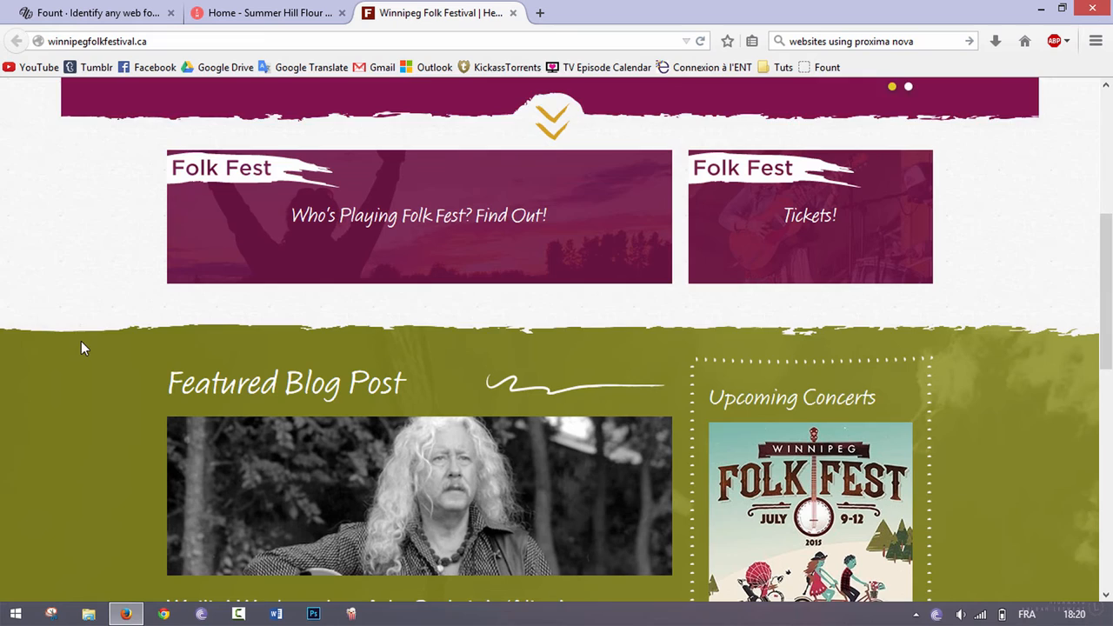
{"action": "scroll", "scroll_direction": "down", "scroll_amount": 3}
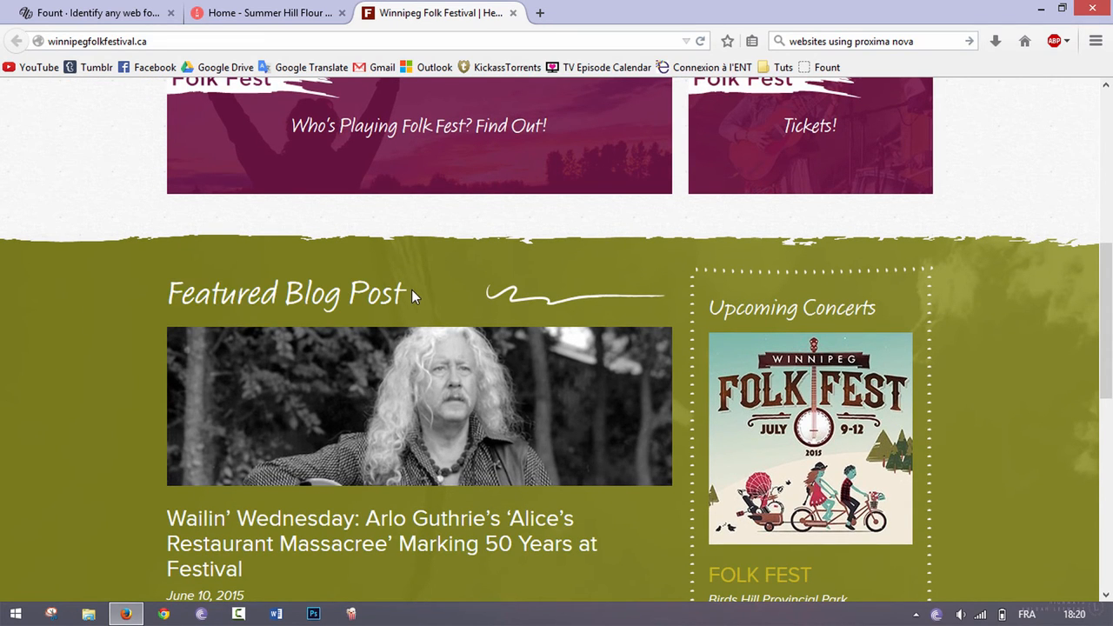
{"action": "mouse_move", "coordinate": [623, 210]}
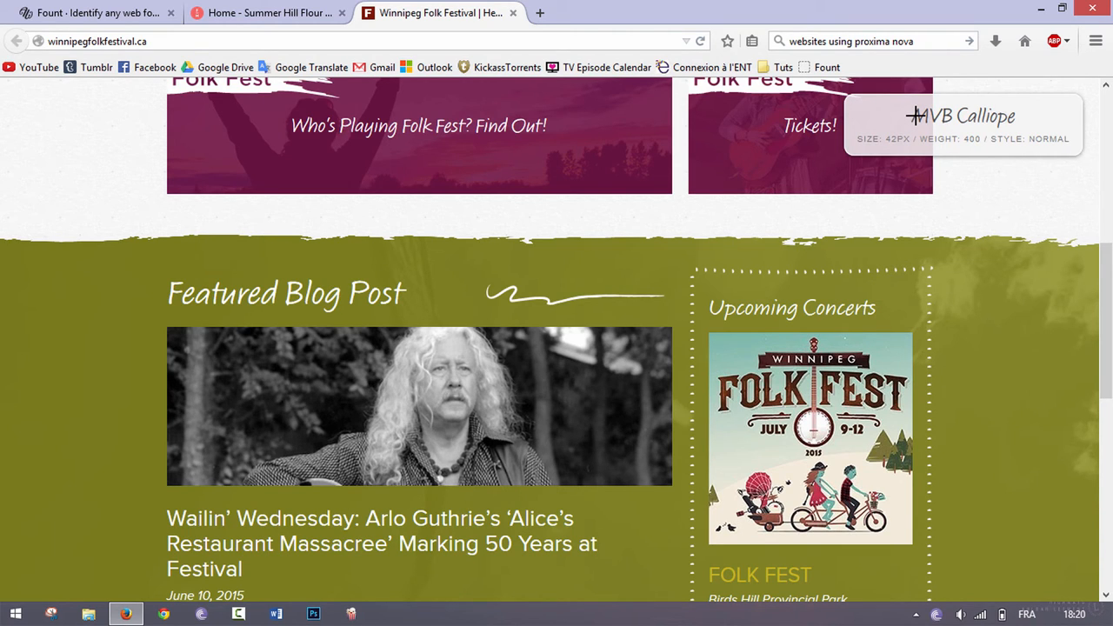
{"action": "mouse_move", "coordinate": [1038, 120]}
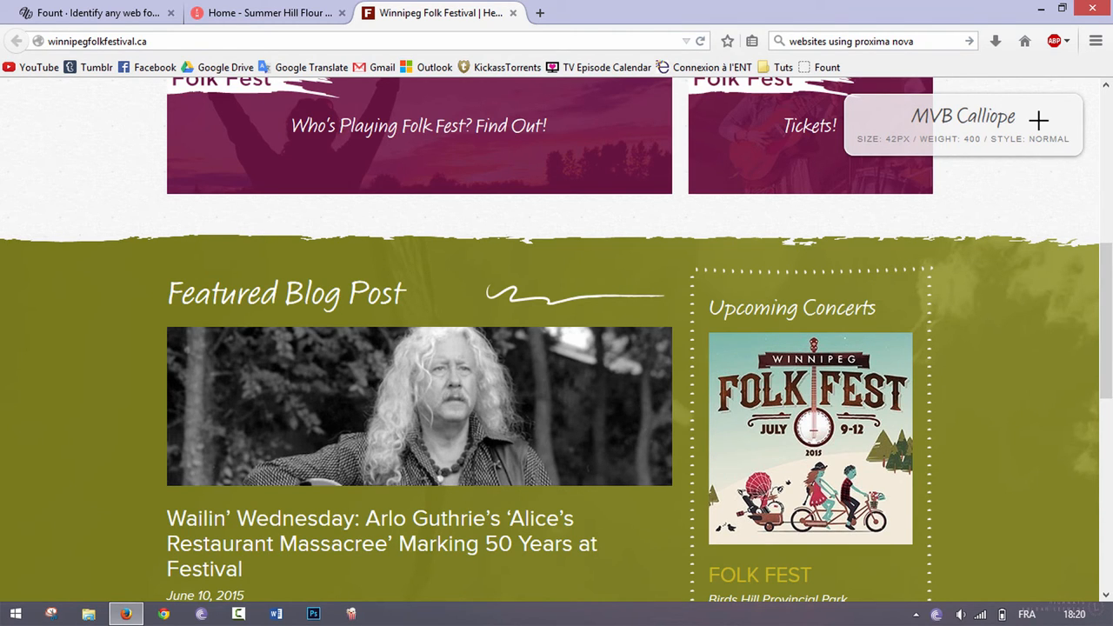
{"action": "scroll", "scroll_direction": "down", "scroll_amount": 3}
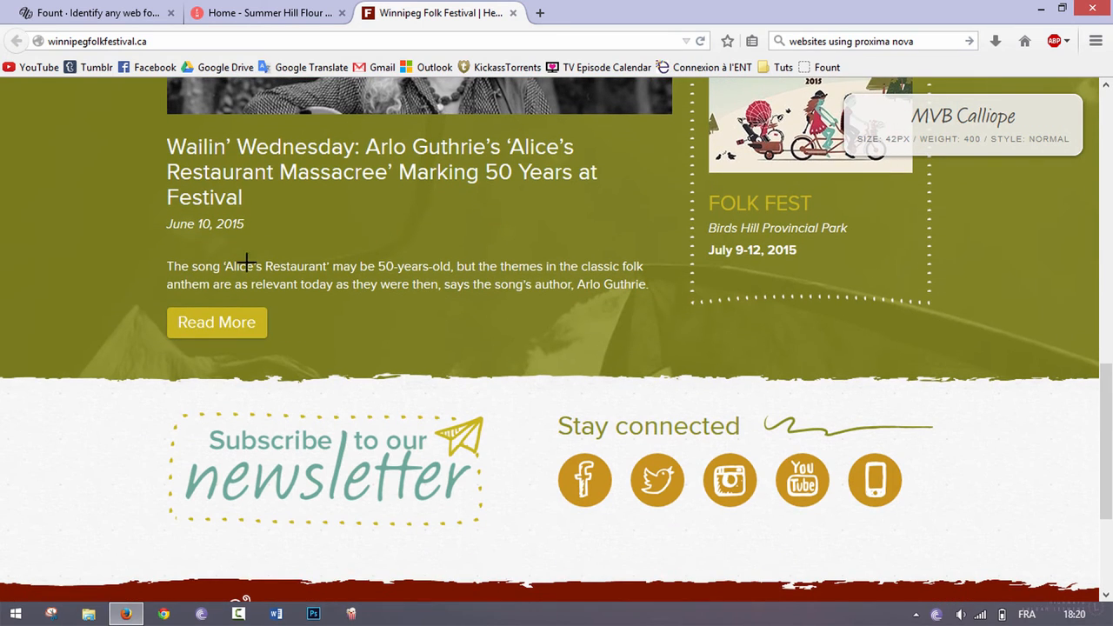
{"action": "mouse_move", "coordinate": [289, 266]}
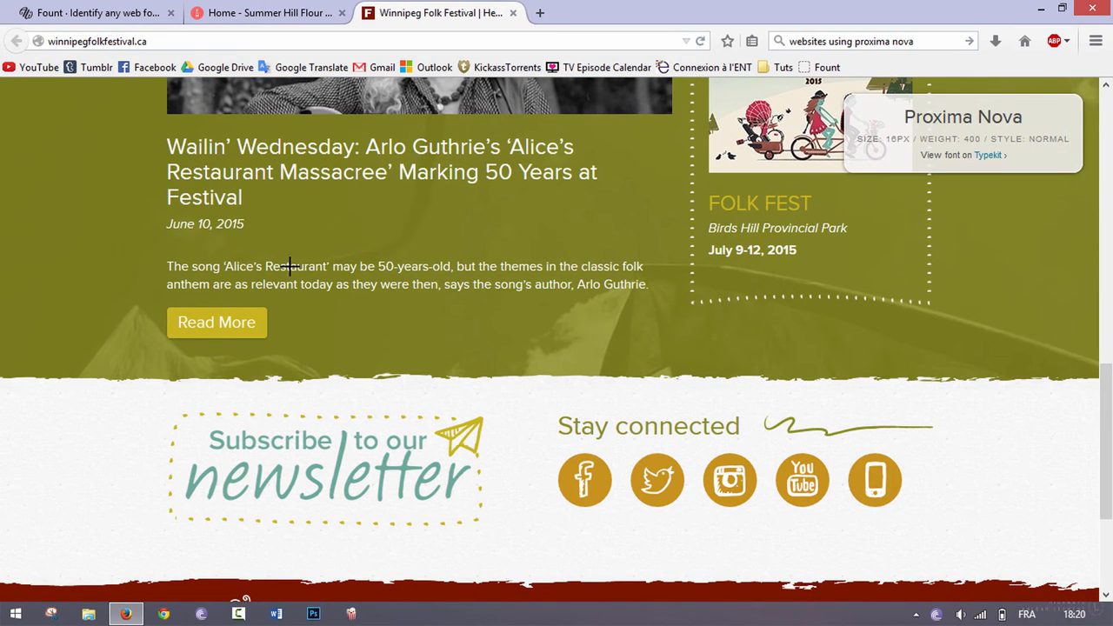
{"action": "mouse_move", "coordinate": [1041, 132]}
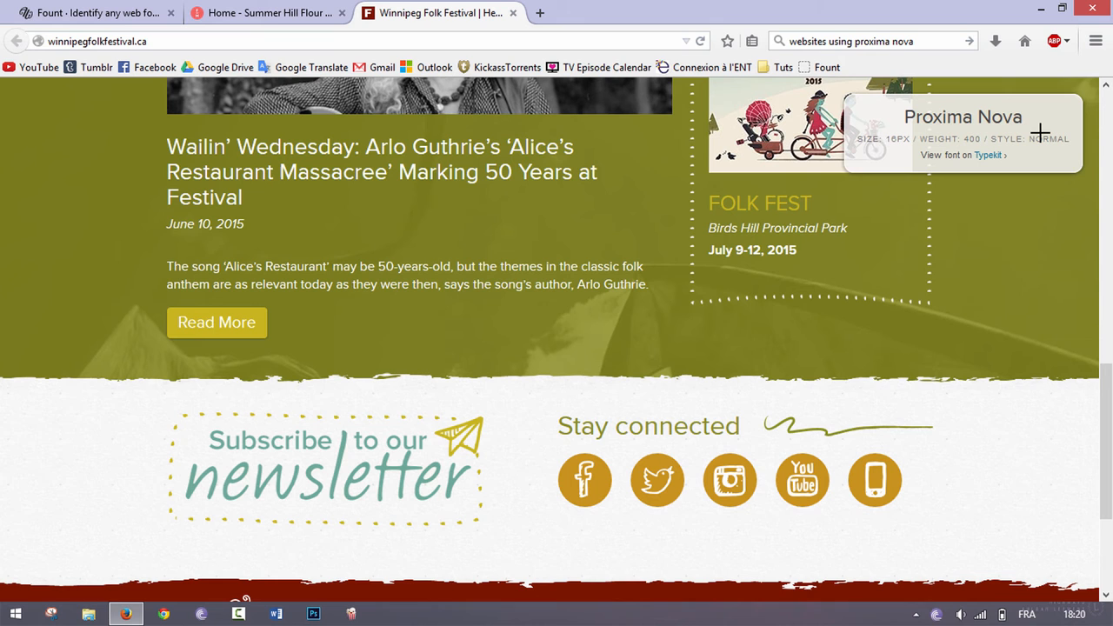
{"action": "key", "text": "ctrl+plus"}
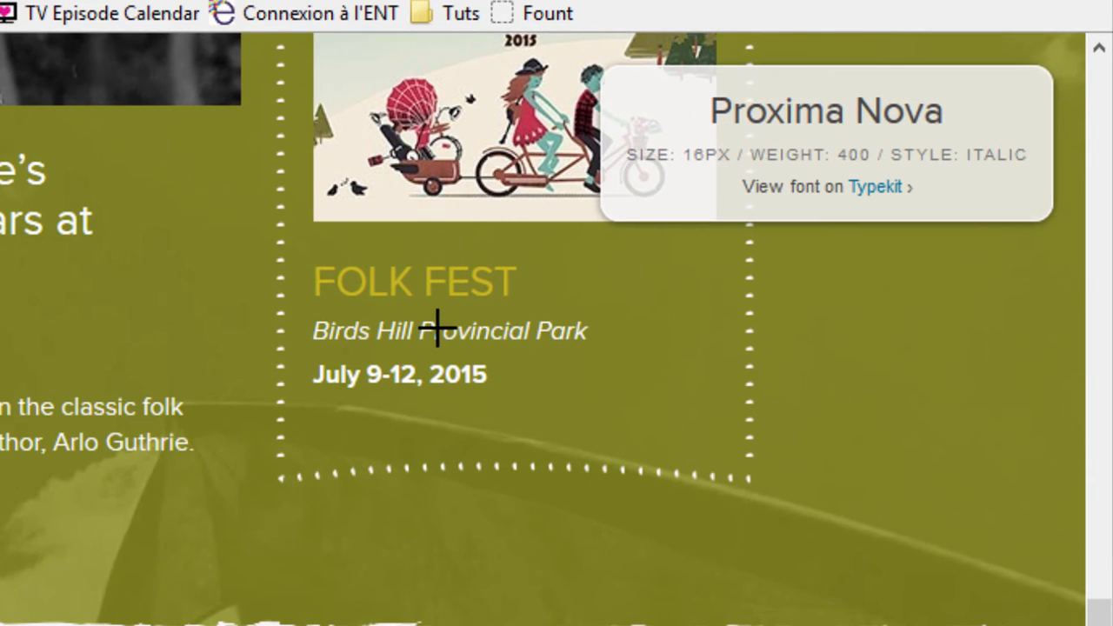
{"action": "mouse_move", "coordinate": [992, 164]}
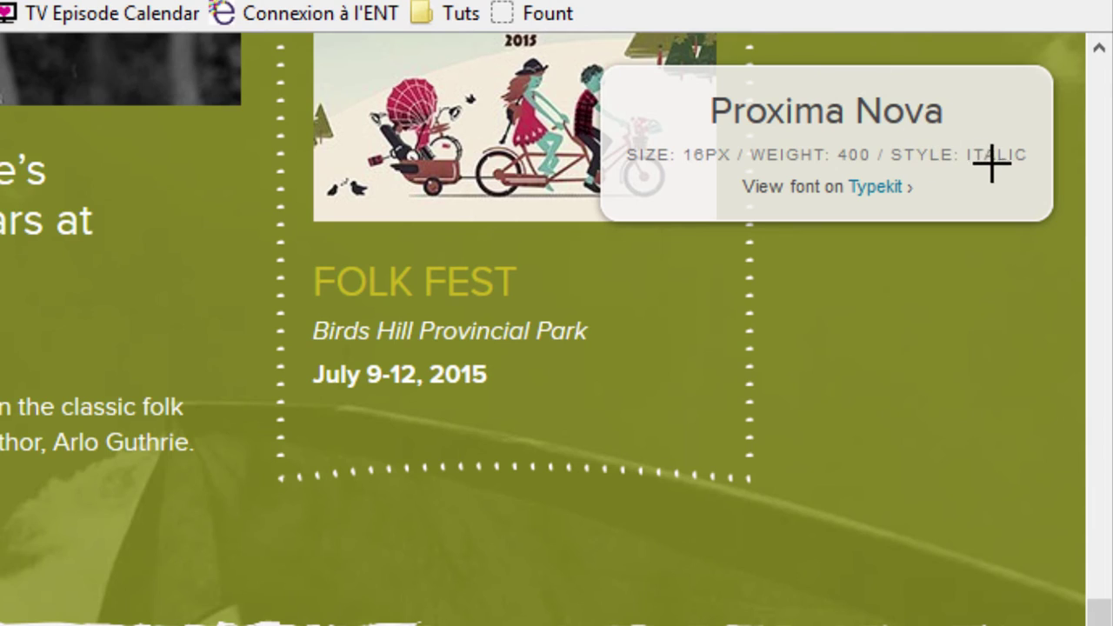